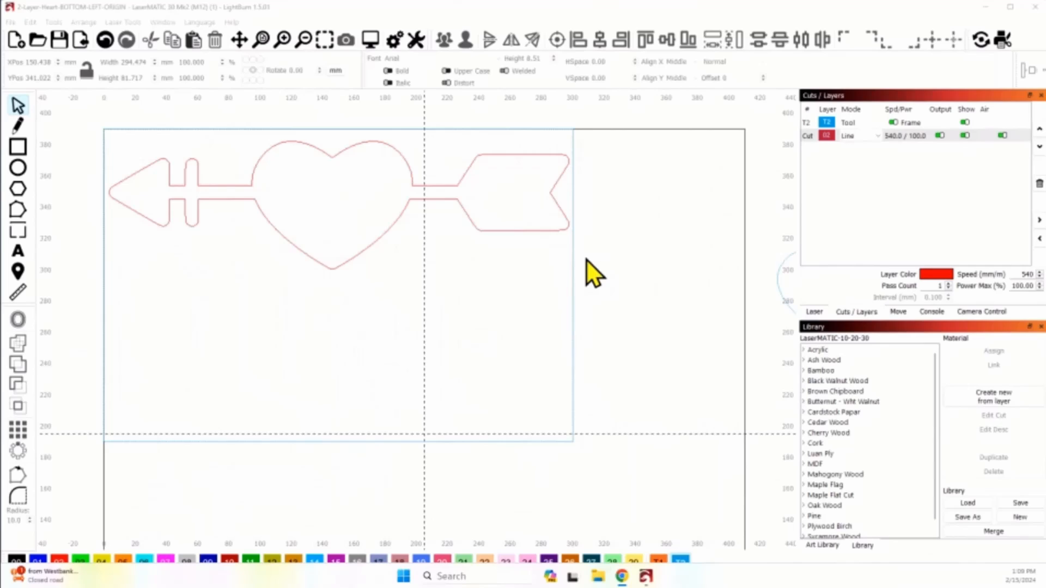
mouse_move(499, 271)
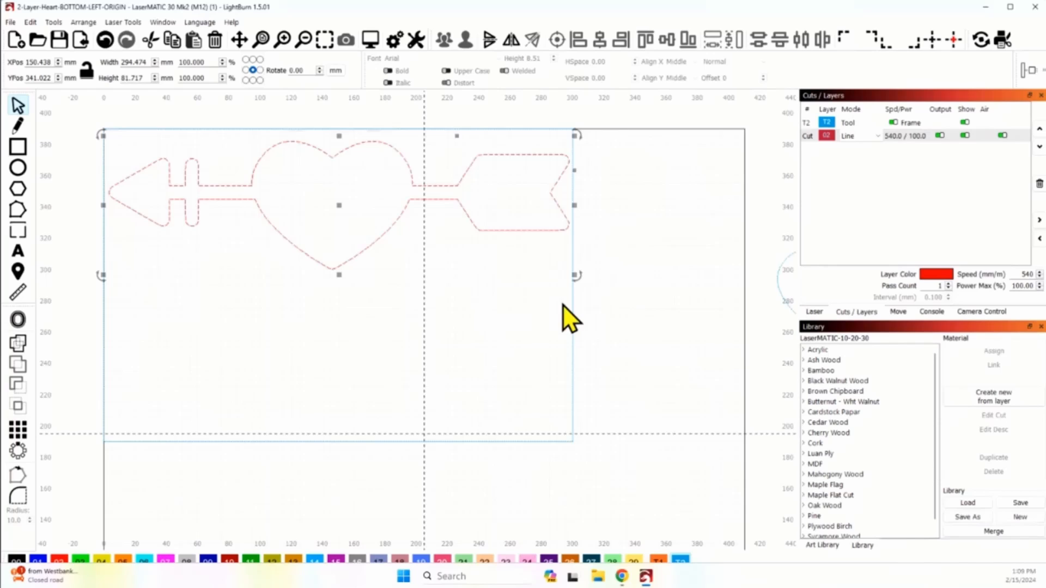
mouse_move(380, 361)
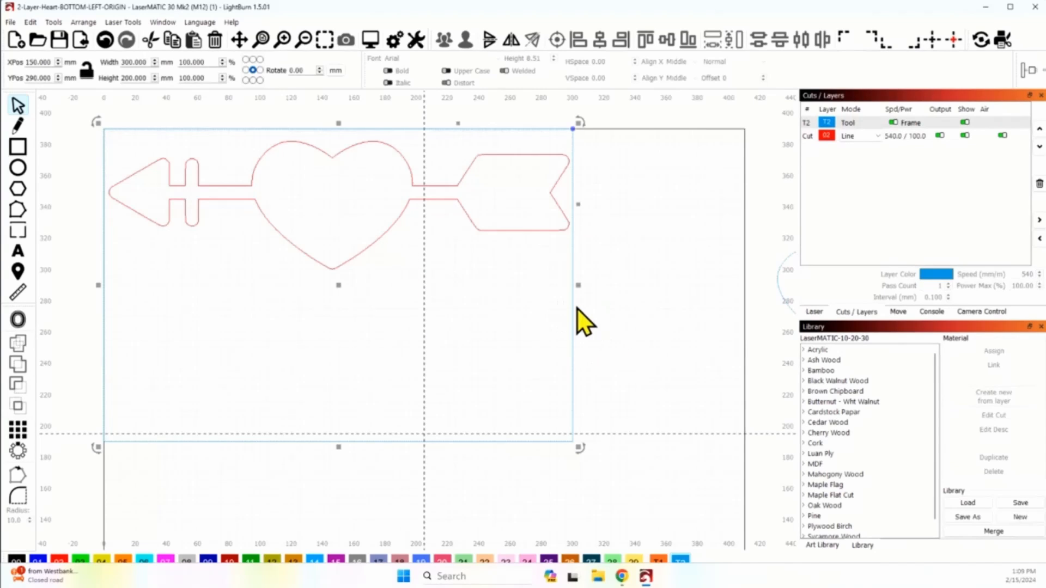
mouse_move(157, 435)
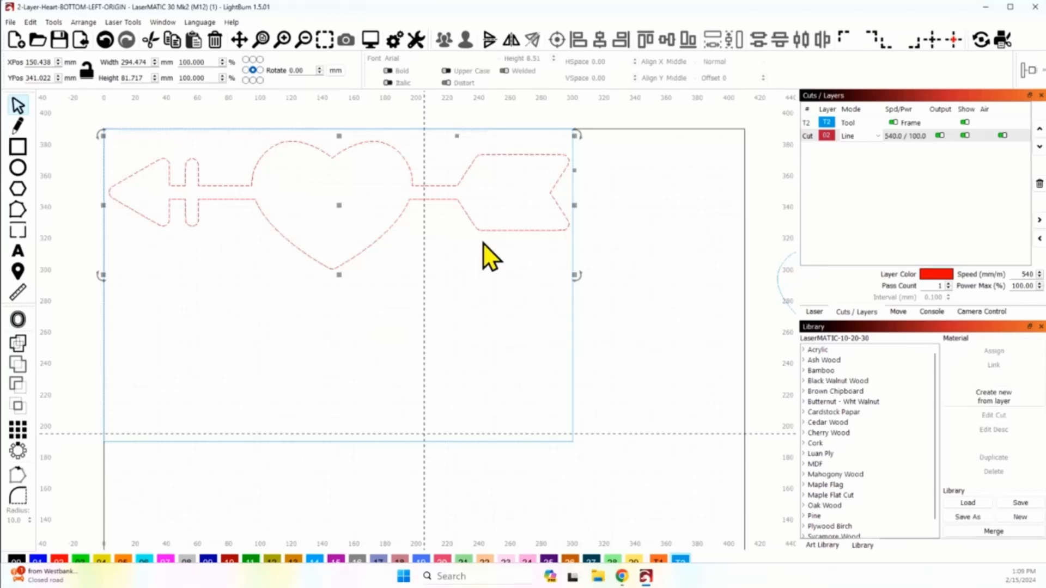
mouse_move(438, 339)
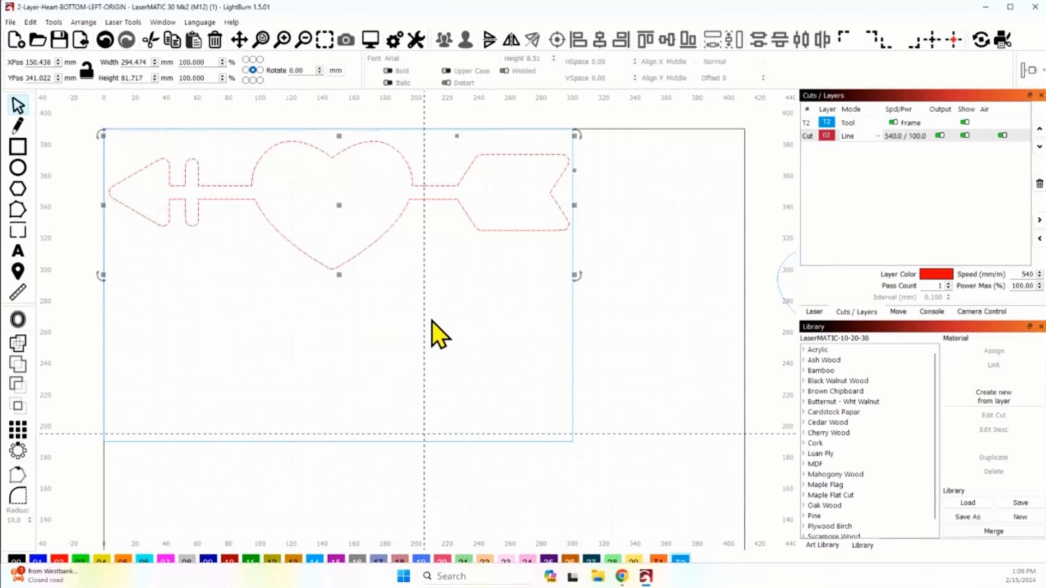
mouse_move(486, 319)
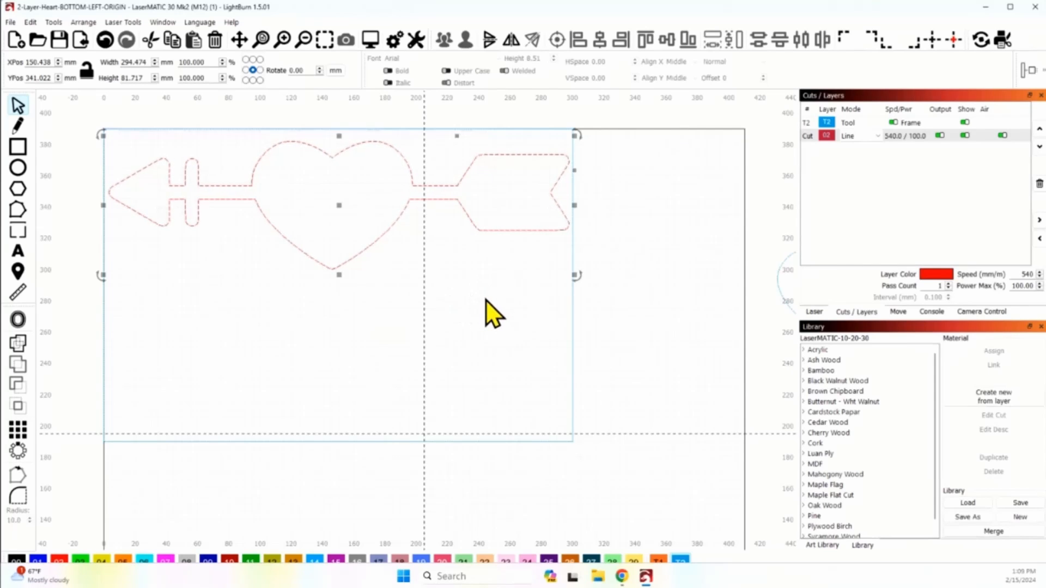
mouse_move(493, 321)
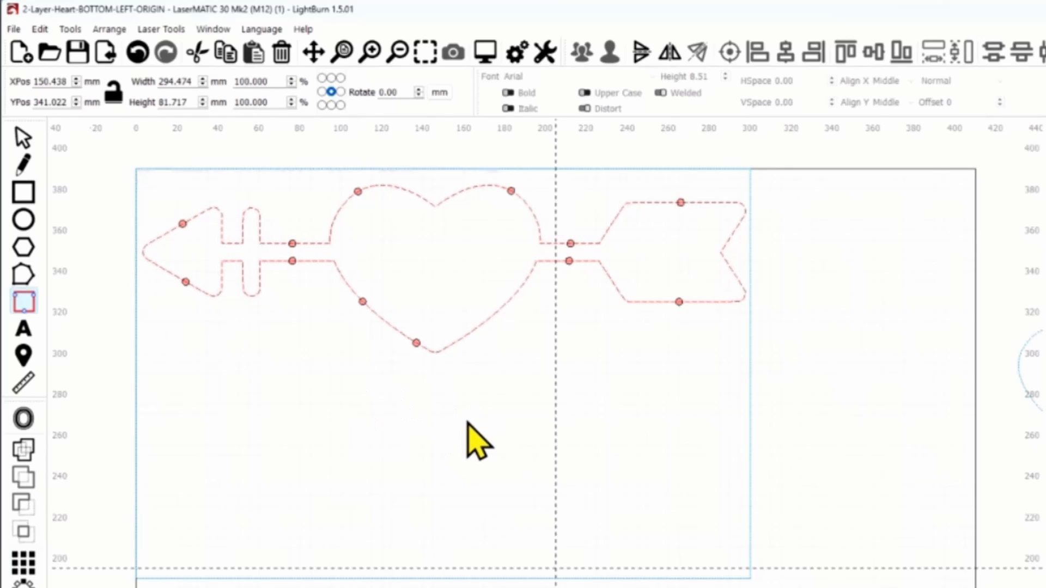
mouse_move(533, 425)
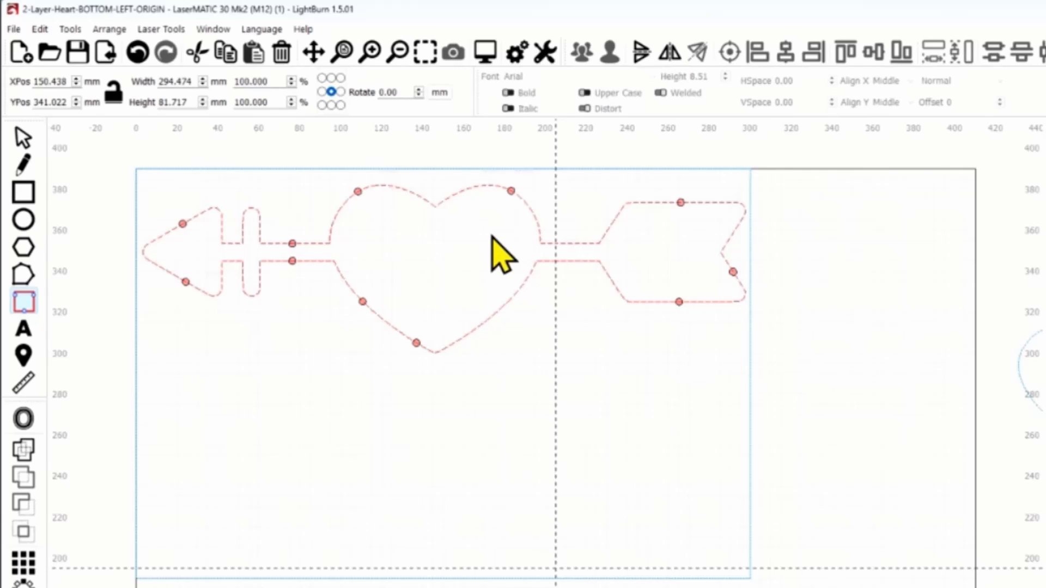
mouse_move(461, 331)
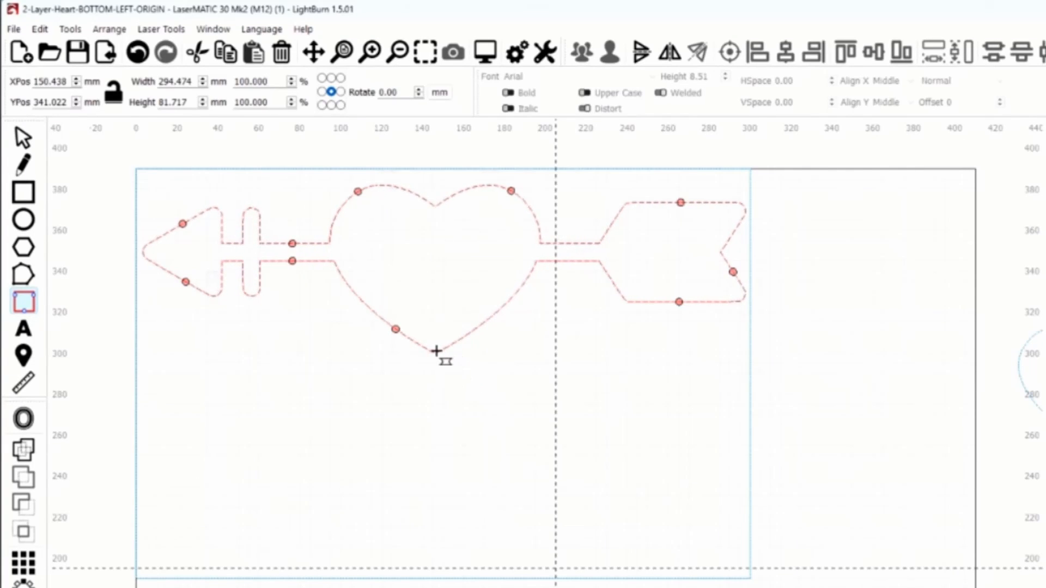
mouse_move(352, 240)
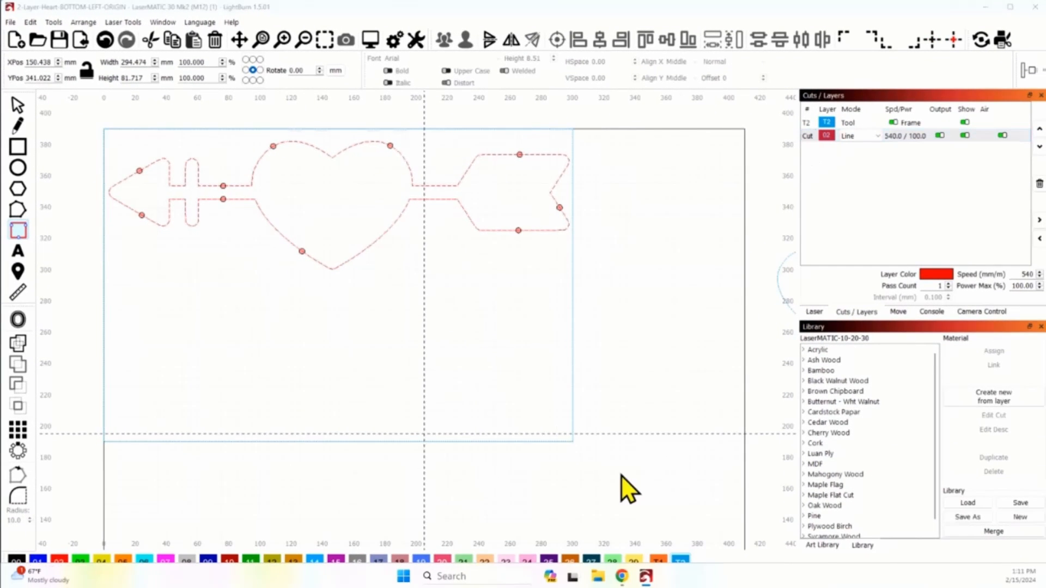
Step: Bring up the Cut layer's Cut Settings Editor showing manual tabs at 3 mm size and 5% power
double_click(847, 136)
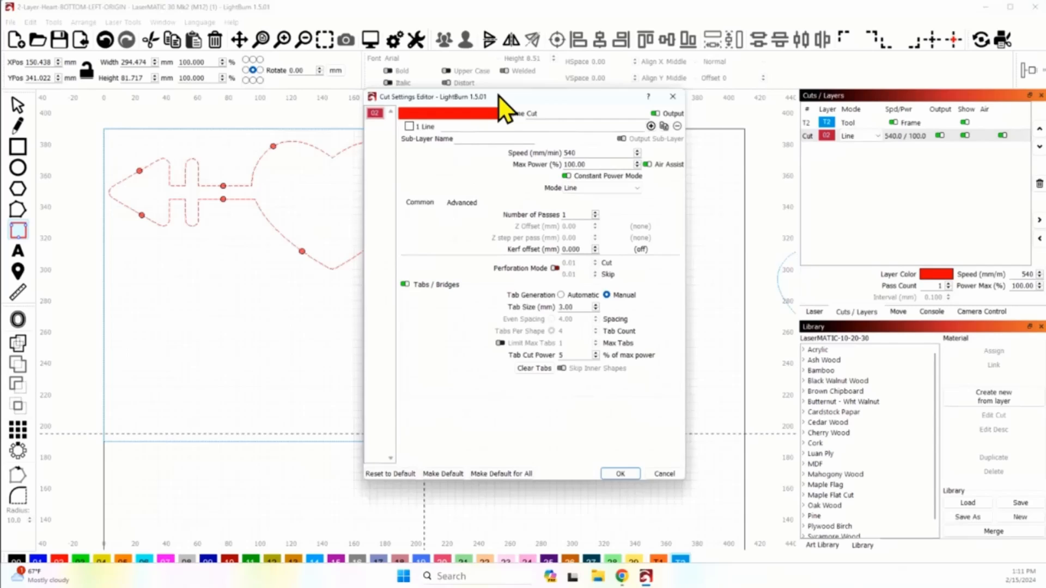
left_click_drag(434, 97, 553, 65)
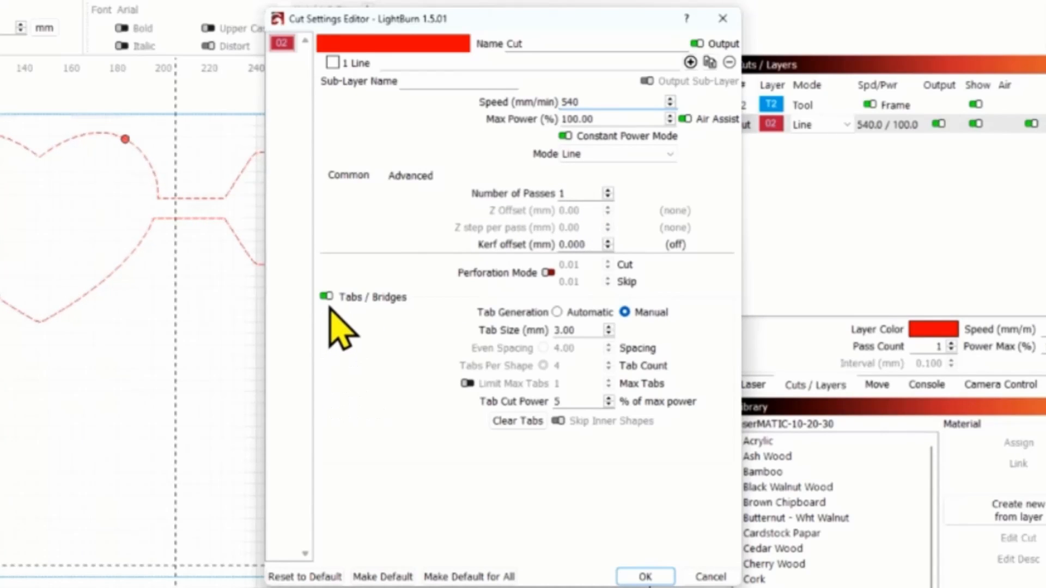
left_click(600, 102)
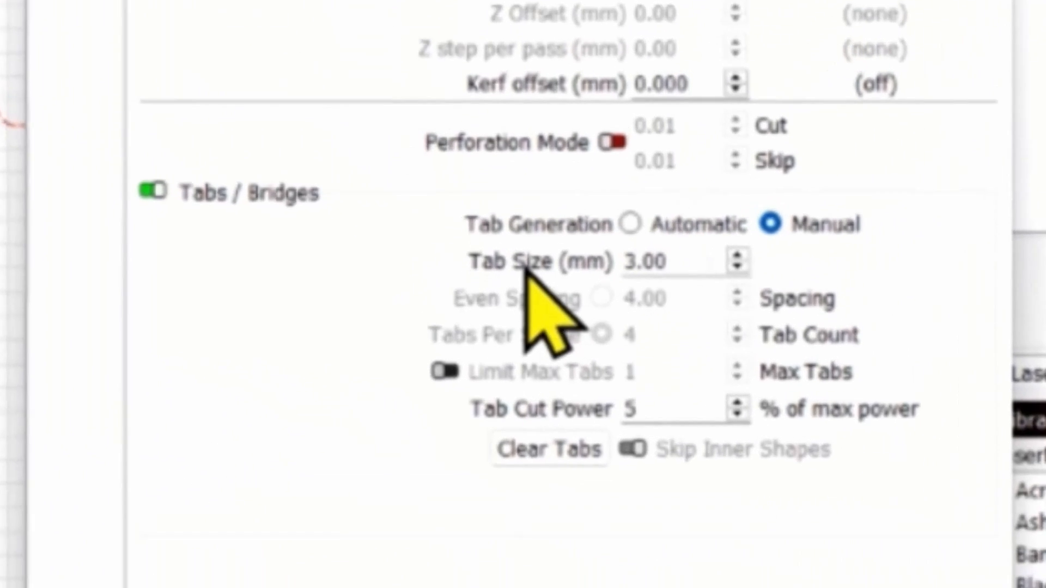
Step: Change the Cut layer's Tab Size from 3 mm to 2 mm
type("2")
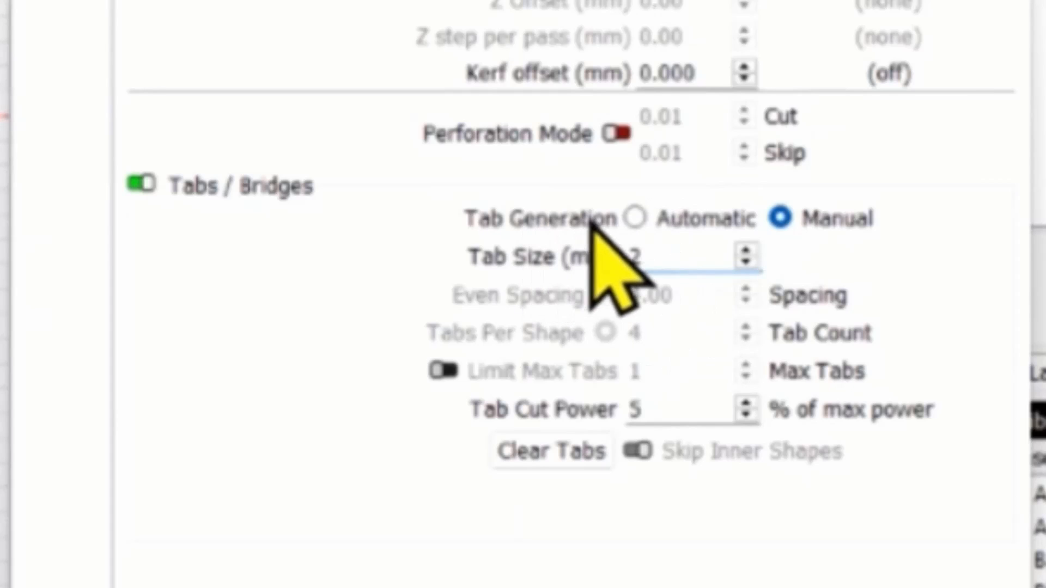
mouse_move(642, 234)
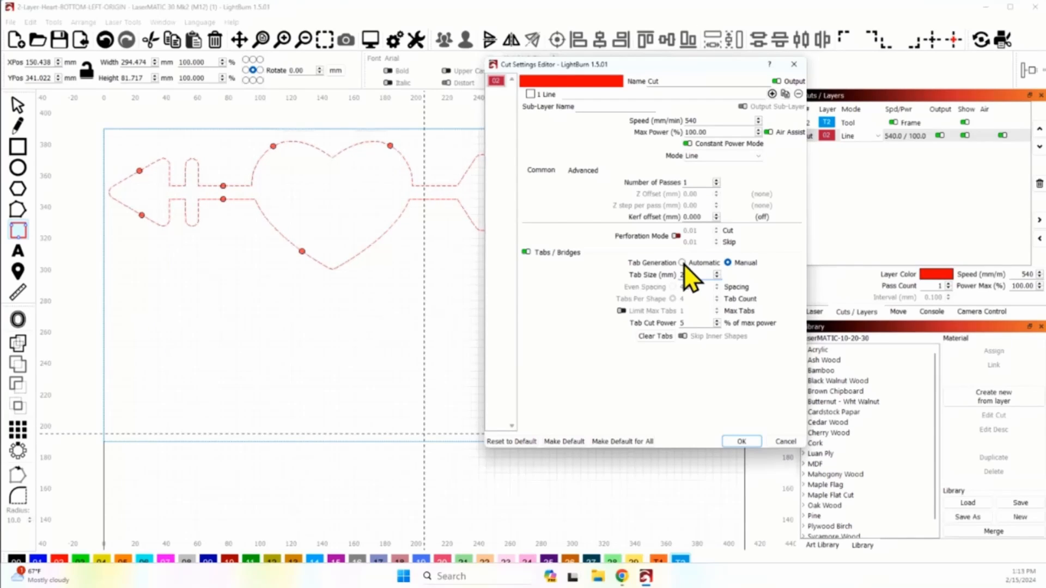
left_click(682, 263)
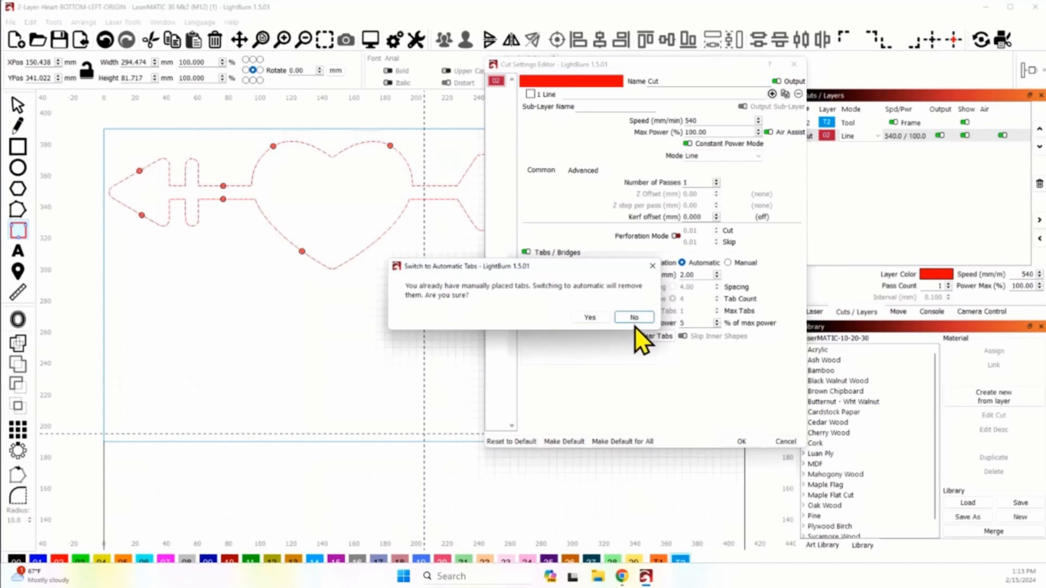
left_click(634, 316)
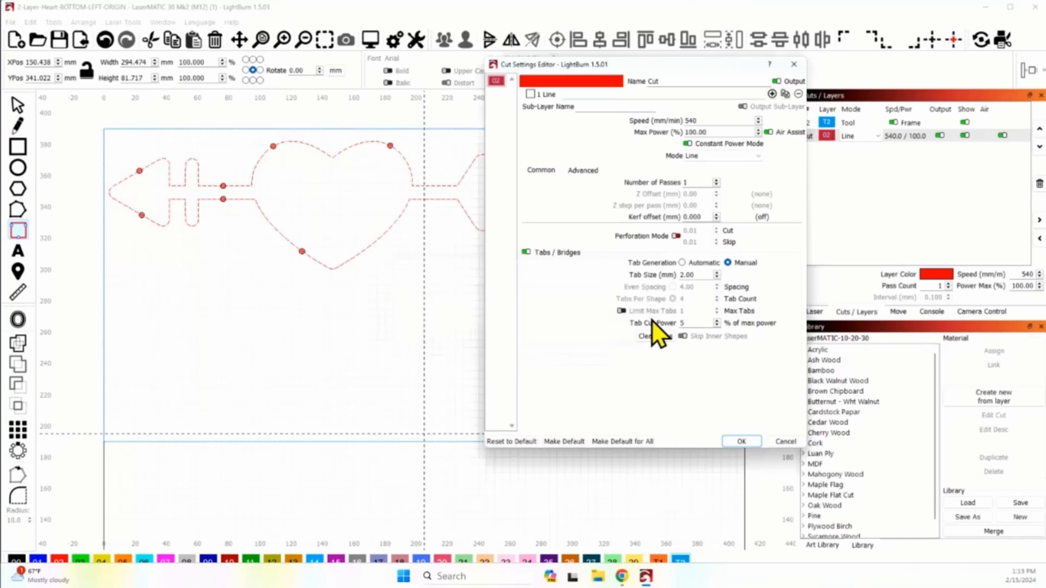
mouse_move(697, 337)
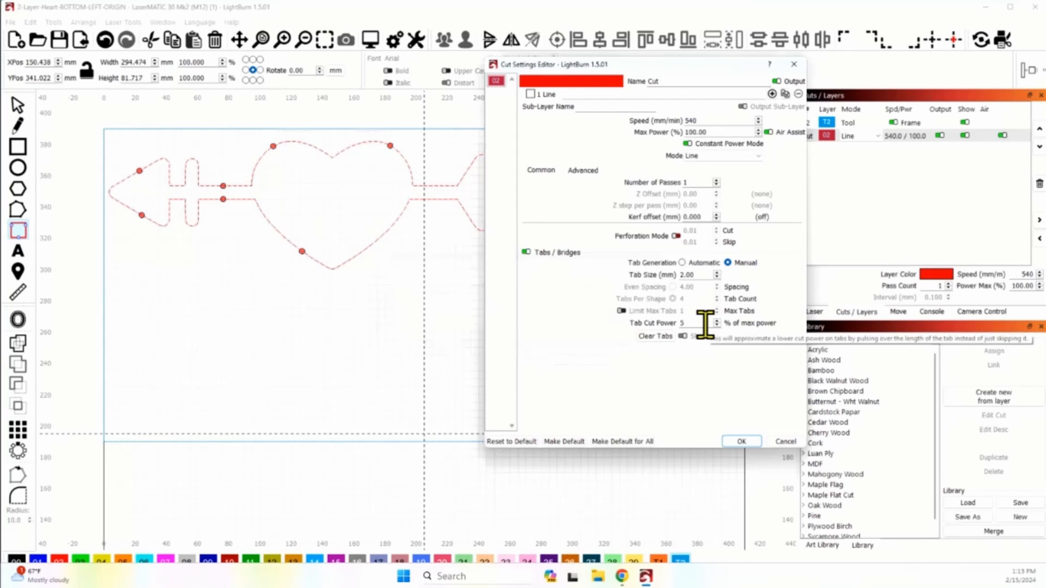
mouse_move(701, 132)
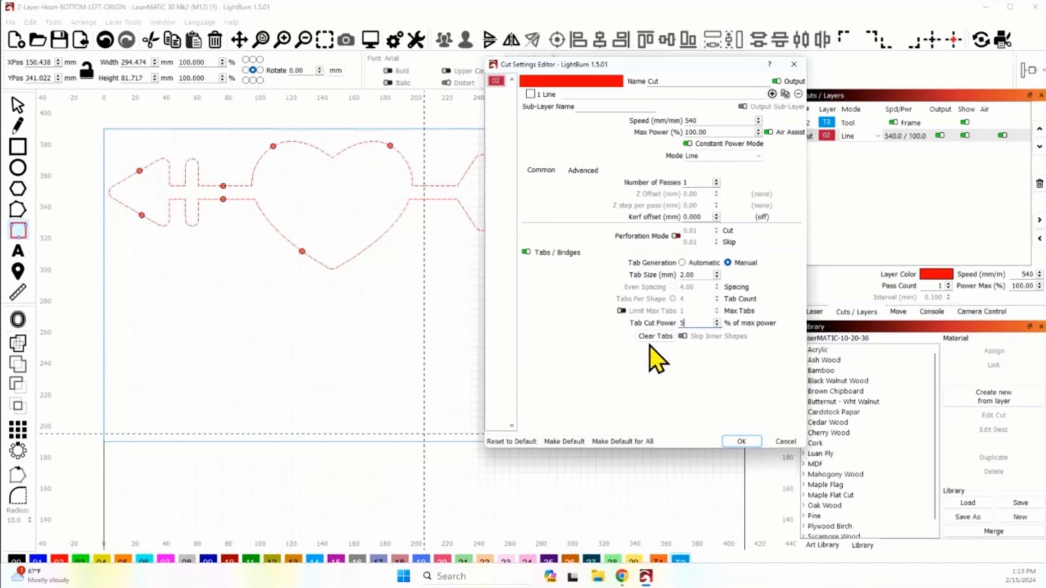
mouse_move(385, 168)
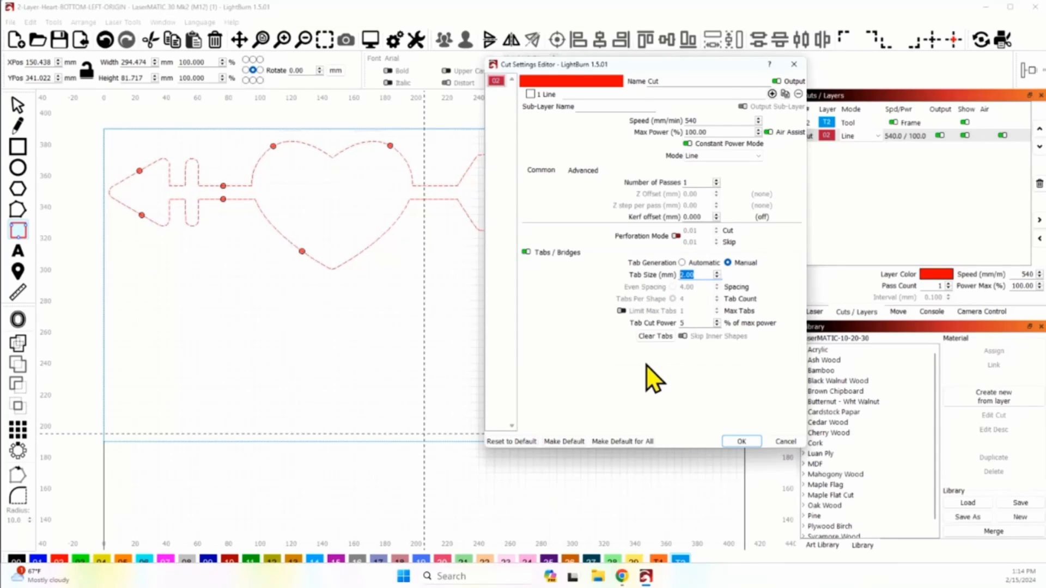
mouse_move(691, 274)
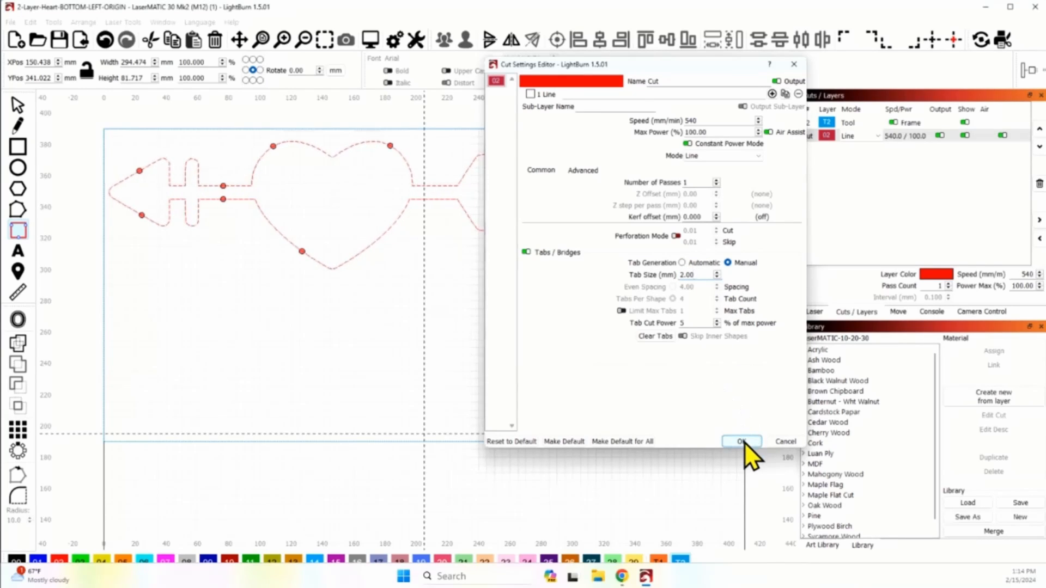
Step: Apply the manual 2 mm, 5% power tab settings and close the Cut Settings Editor
left_click(741, 441)
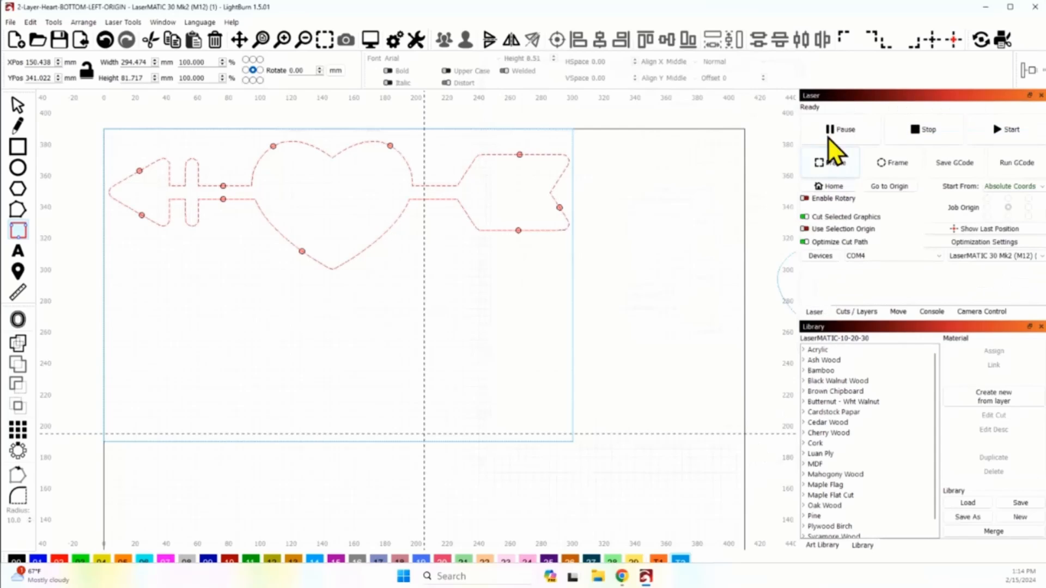